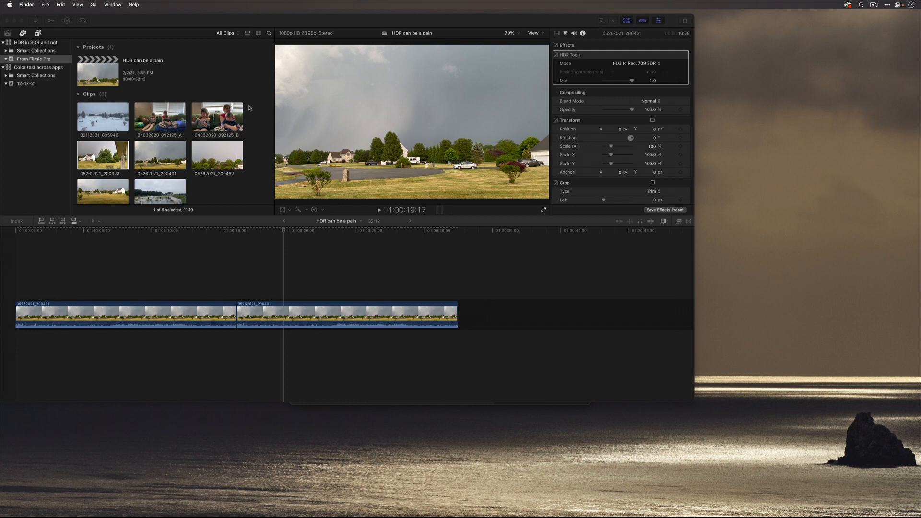
Bring up the screenshot capture controls over the Final Cut Pro project
{"action": "key", "text": "cmd+shift+3"}
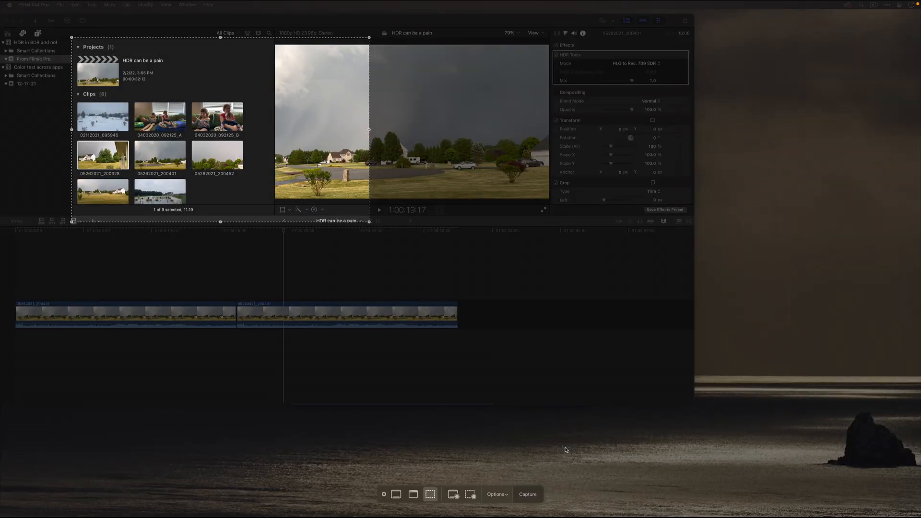
Reopen the Screenshot toolbar and capture the Final Cut Pro window as a single window
{"action": "key", "text": "cmd+shift+5"}
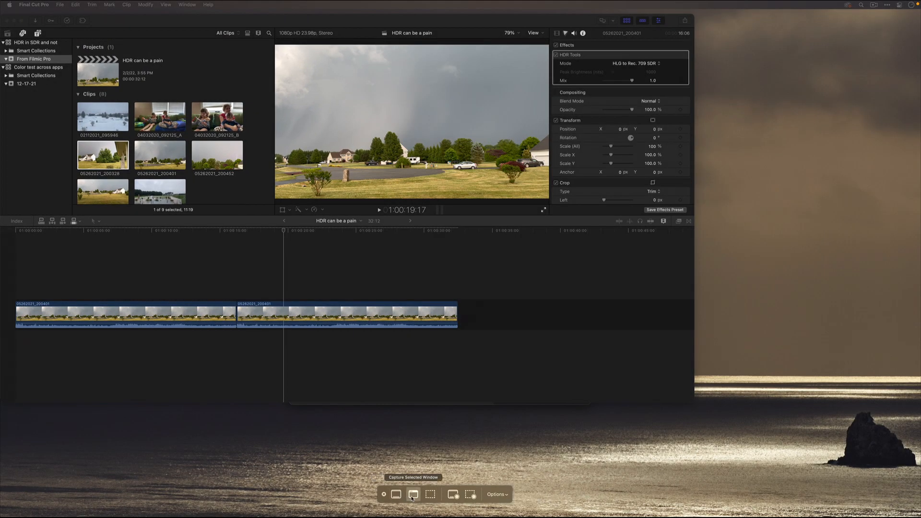
{"action": "left_click", "coordinate": [413, 494]}
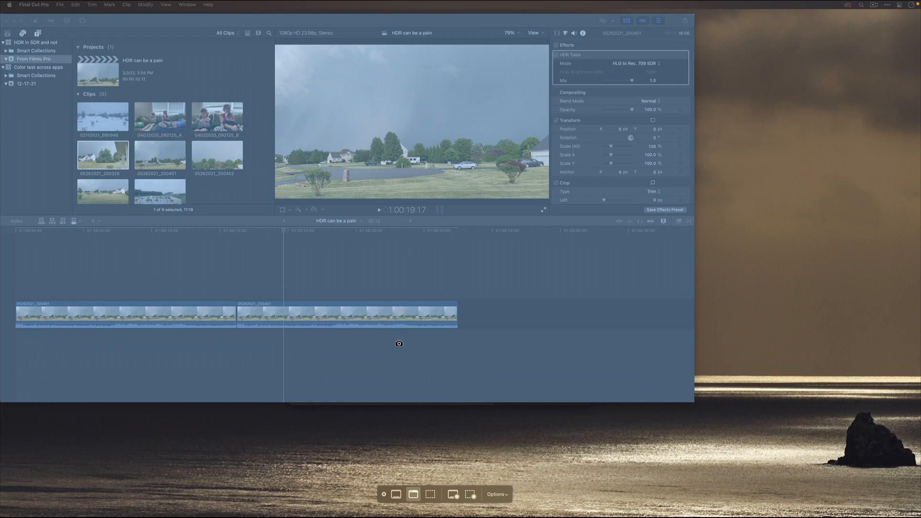
{"action": "left_click", "coordinate": [429, 495]}
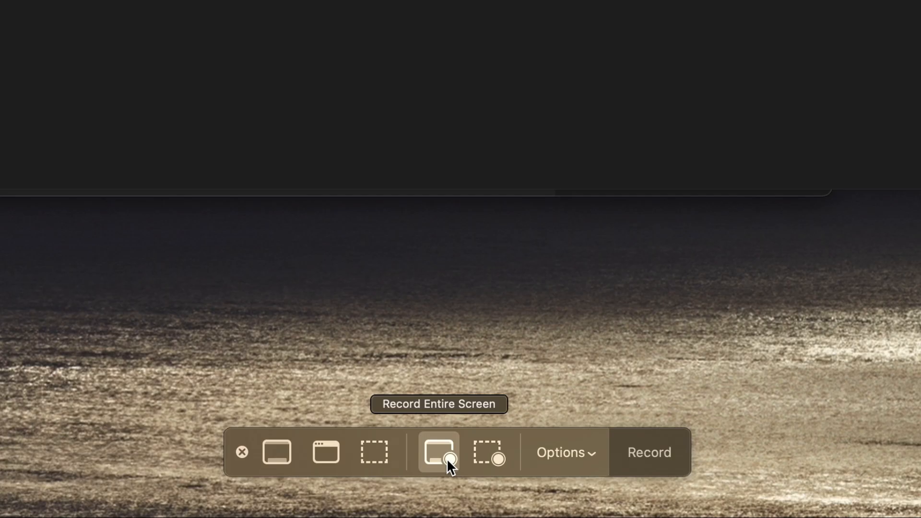
{"action": "mouse_move", "coordinate": [637, 460]}
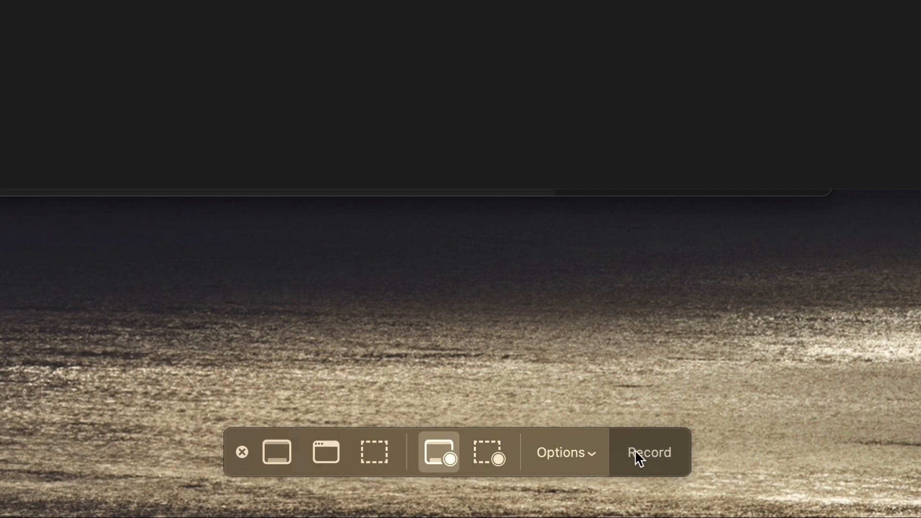
{"action": "mouse_move", "coordinate": [491, 458]}
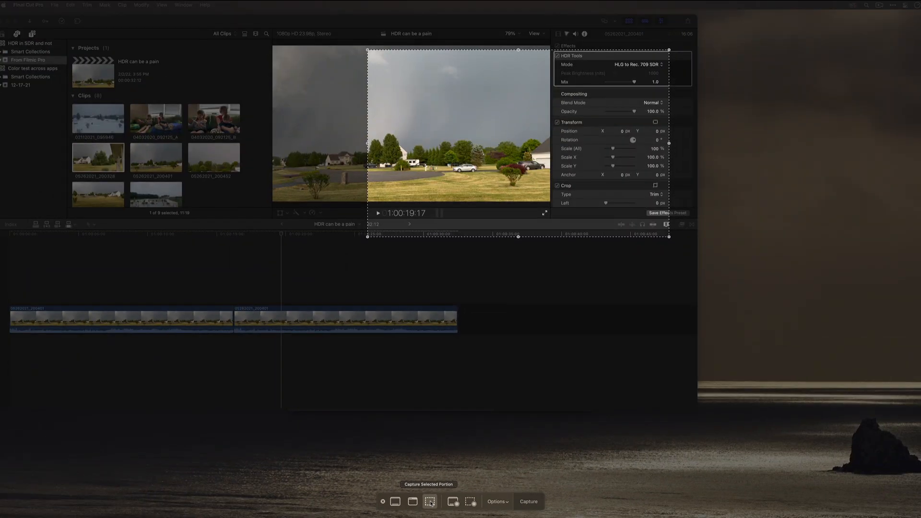
{"action": "mouse_move", "coordinate": [472, 505]}
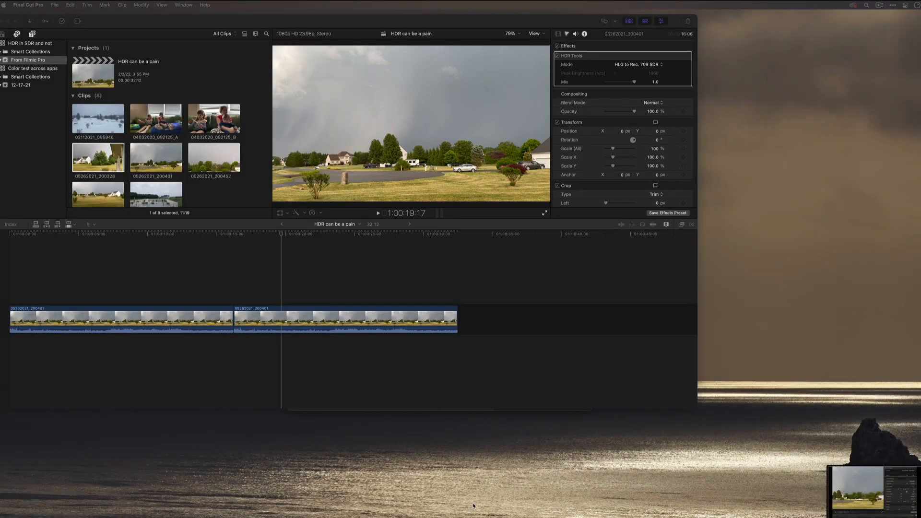
Show the Options menu to review the Save to and Timer settings
{"action": "left_click", "coordinate": [495, 495]}
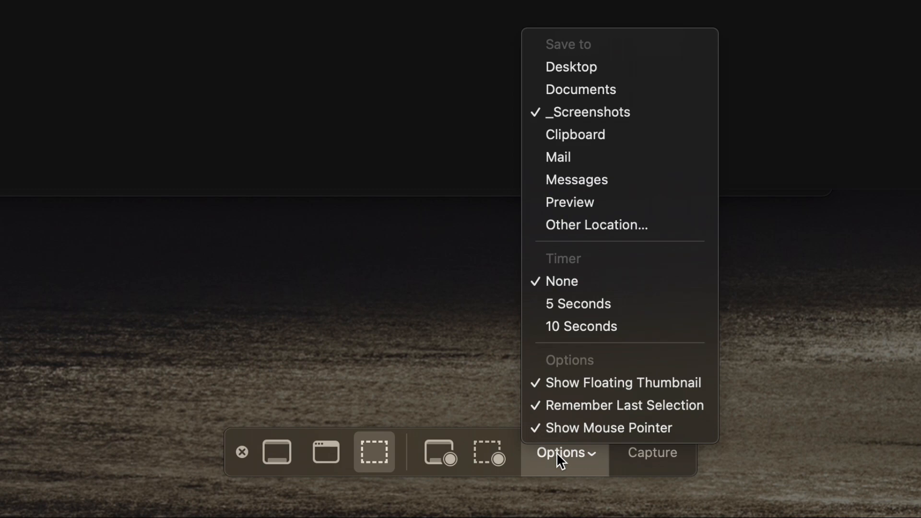
{"action": "mouse_move", "coordinate": [609, 428]}
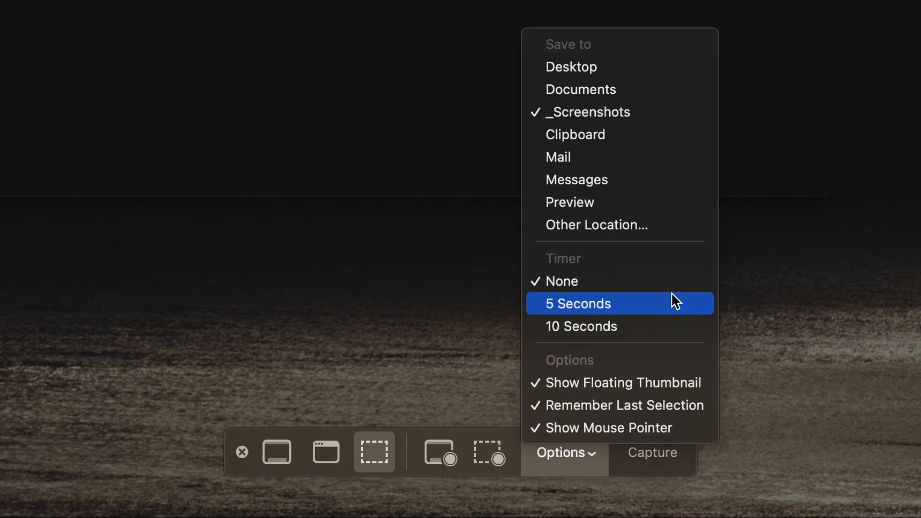
{"action": "mouse_move", "coordinate": [671, 79]}
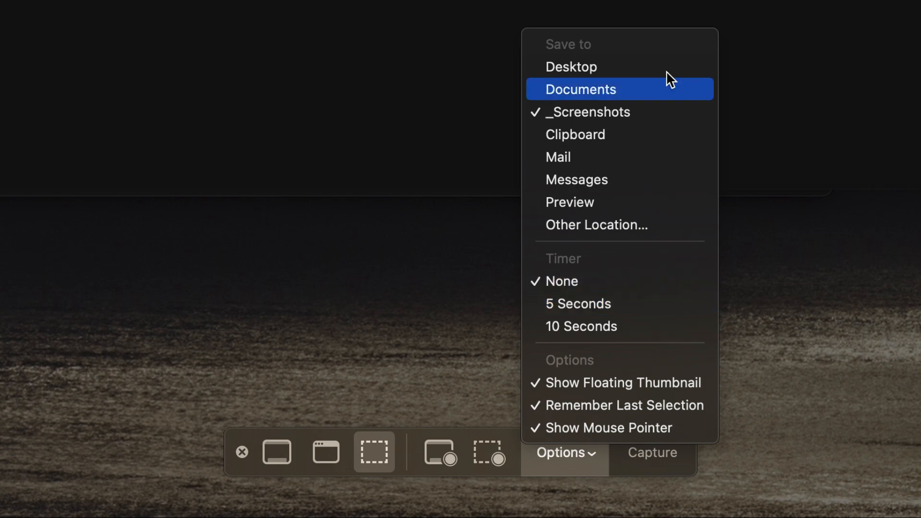
{"action": "mouse_move", "coordinate": [681, 90]}
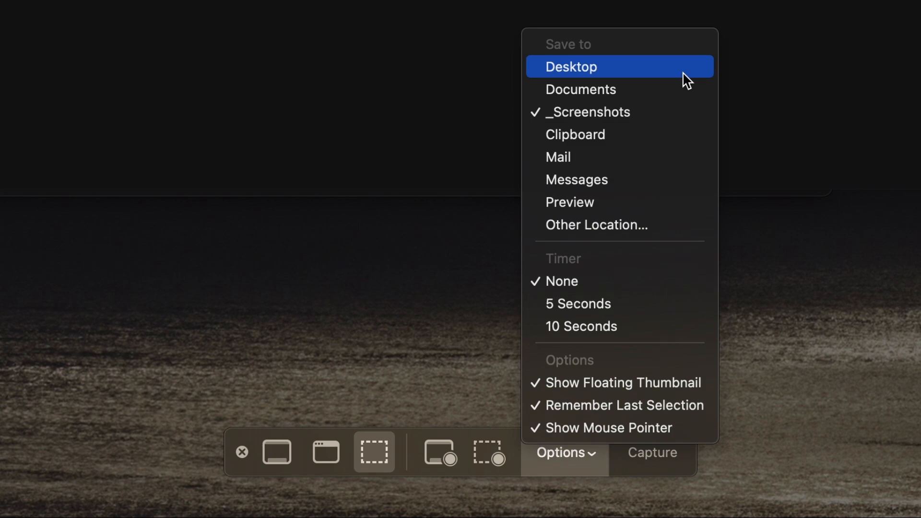
{"action": "mouse_move", "coordinate": [652, 235]}
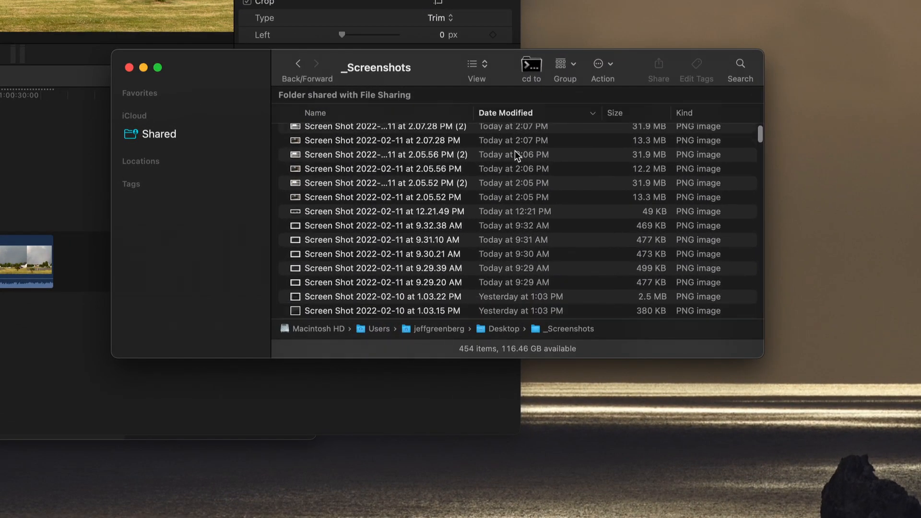
Scroll through the _Screenshots folder captures, then close the Finder window
{"action": "scroll", "scroll_direction": "down", "scroll_amount": 3}
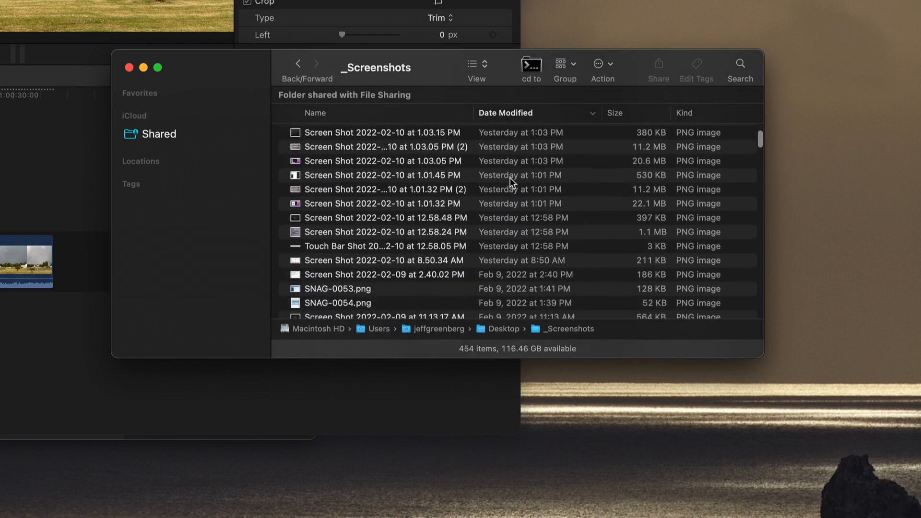
{"action": "scroll", "scroll_direction": "down", "scroll_amount": 3}
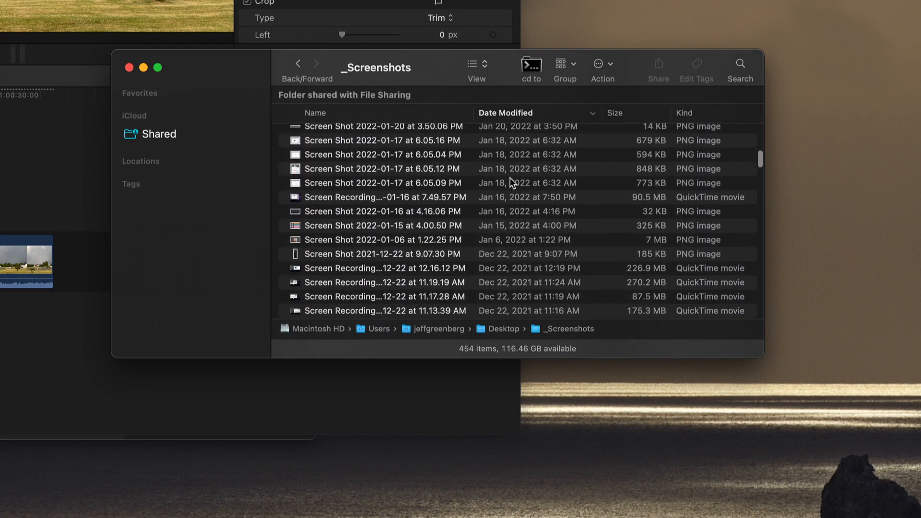
{"action": "scroll", "scroll_direction": "down", "scroll_amount": 3}
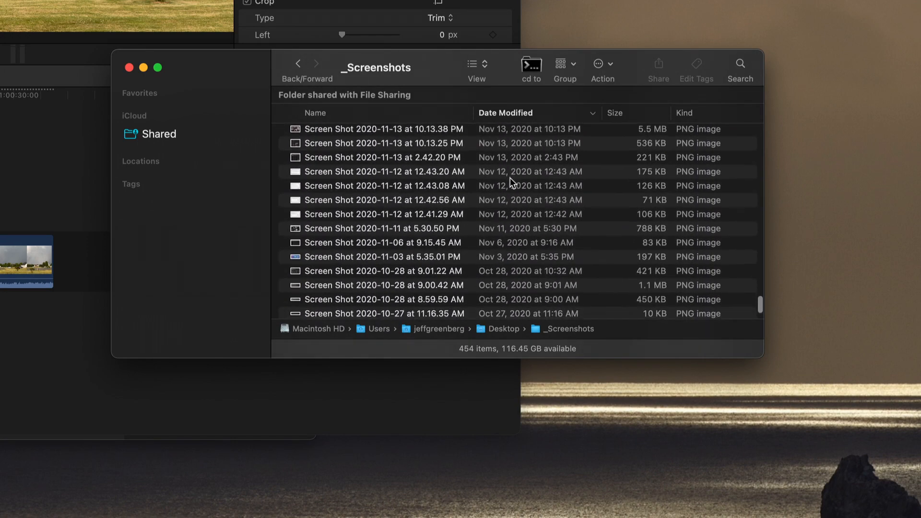
{"action": "scroll", "scroll_direction": "down", "scroll_amount": 3}
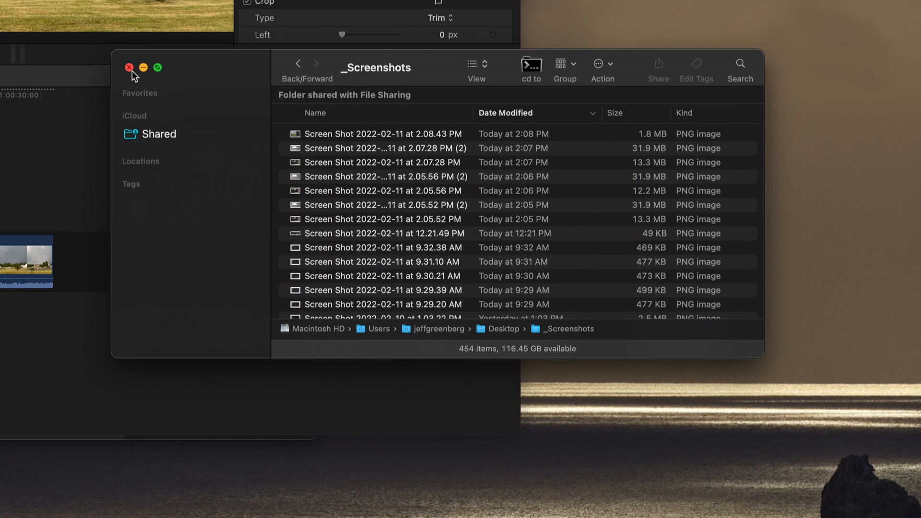
{"action": "left_click", "coordinate": [128, 67]}
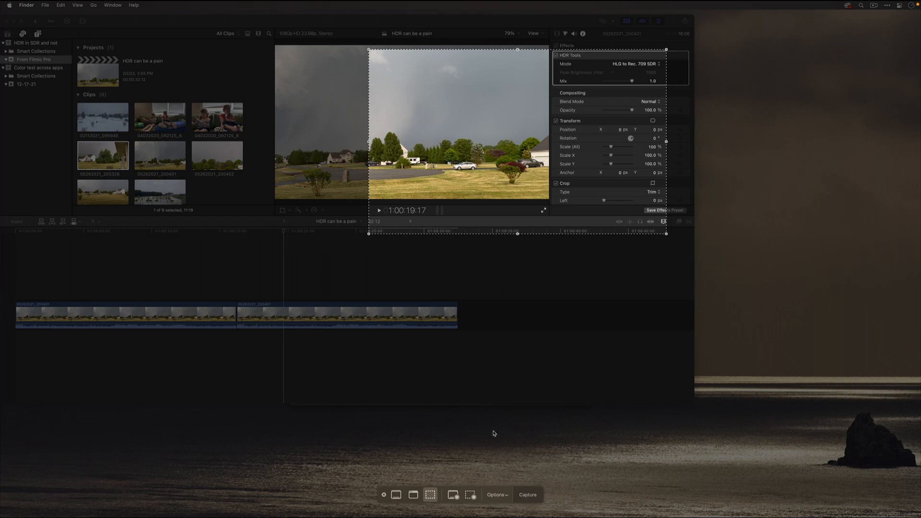
Reopen the Options menu to change the save destination
{"action": "left_click", "coordinate": [496, 494]}
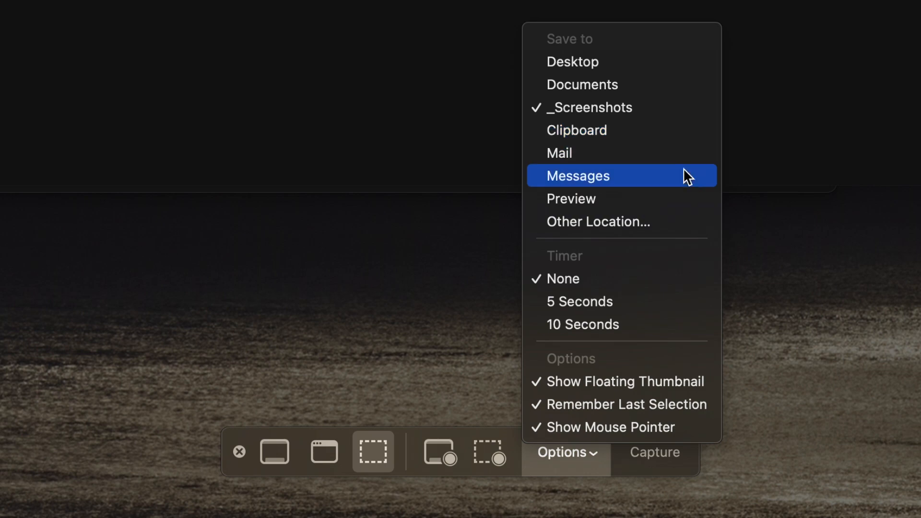
{"action": "mouse_move", "coordinate": [690, 184]}
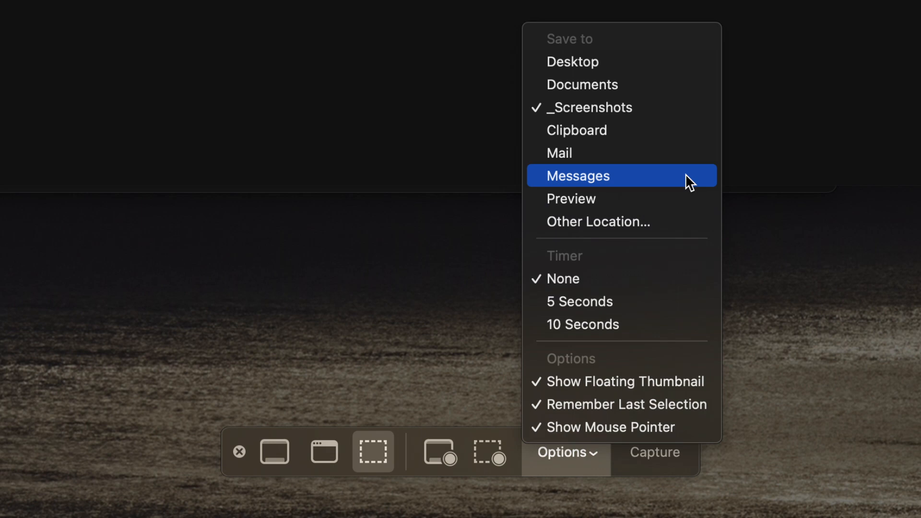
{"action": "mouse_move", "coordinate": [681, 198]}
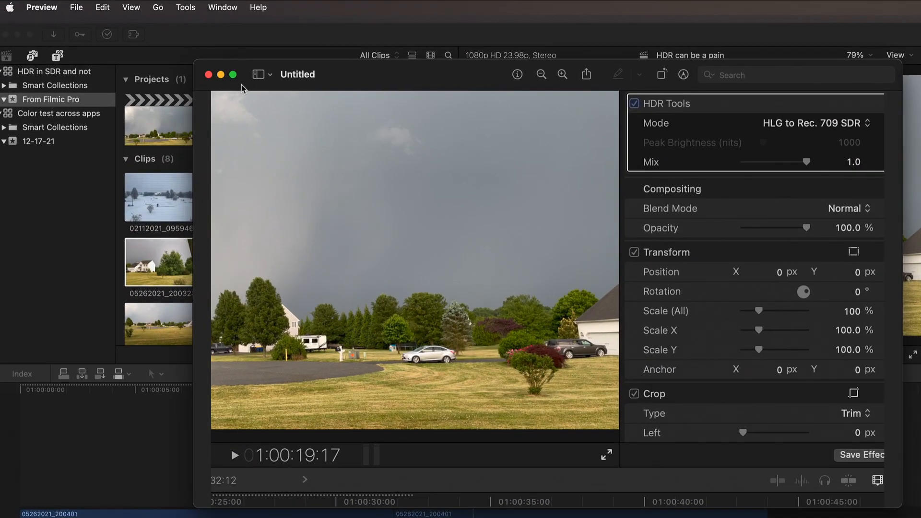
Show the File menu for the untitled capture in Preview
{"action": "left_click", "coordinate": [75, 8]}
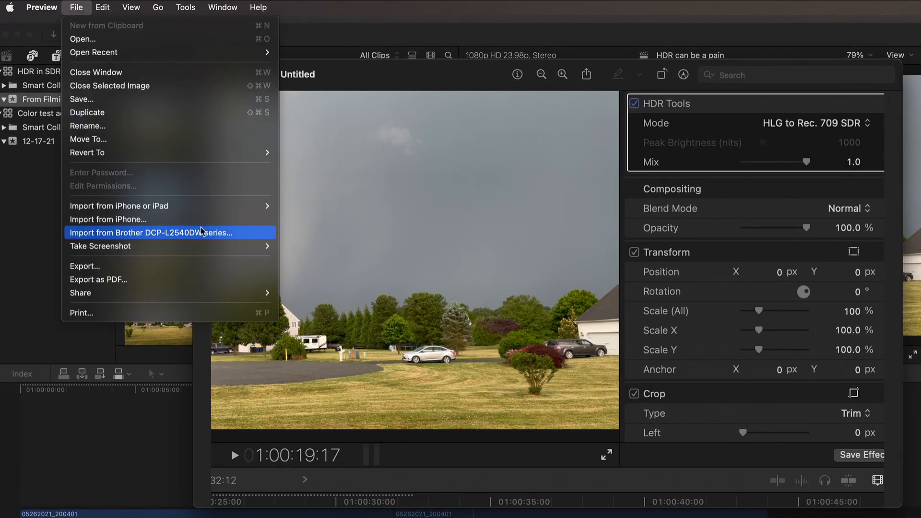